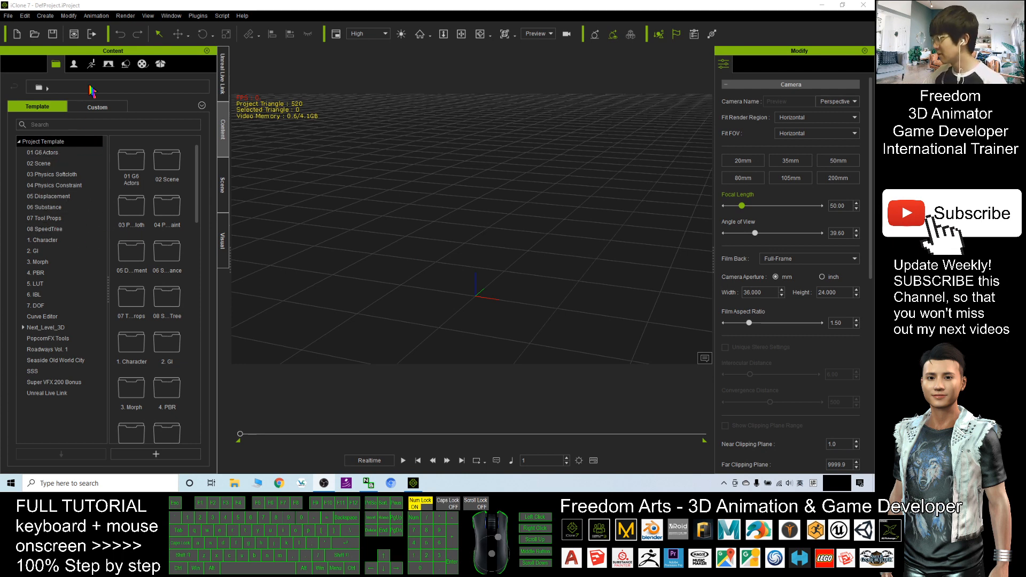
# - Load the female angmo 01 avatar from Avatar > 000_Vroid Character into the scene
pyautogui.click(70, 64)
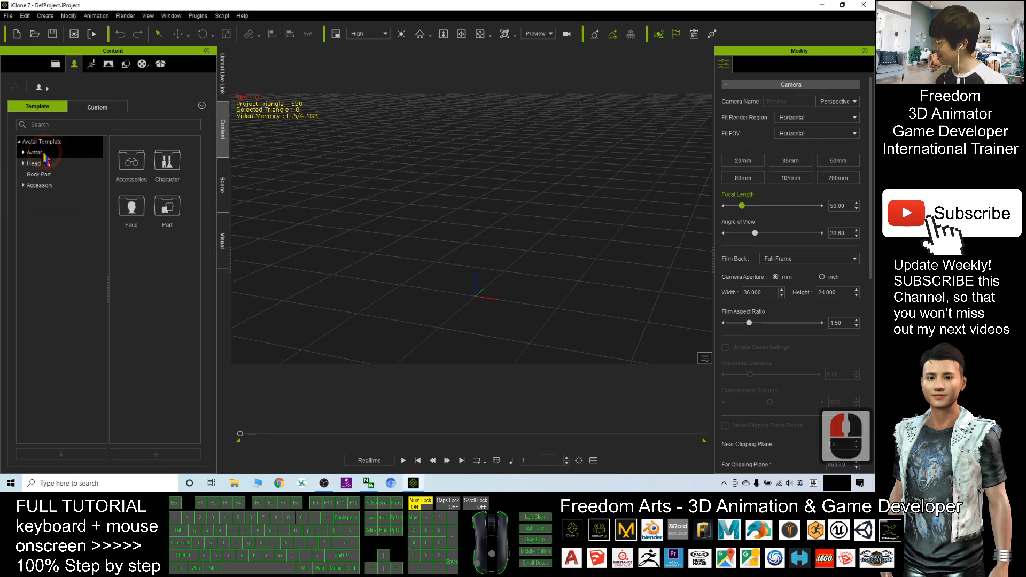
pyautogui.click(28, 152)
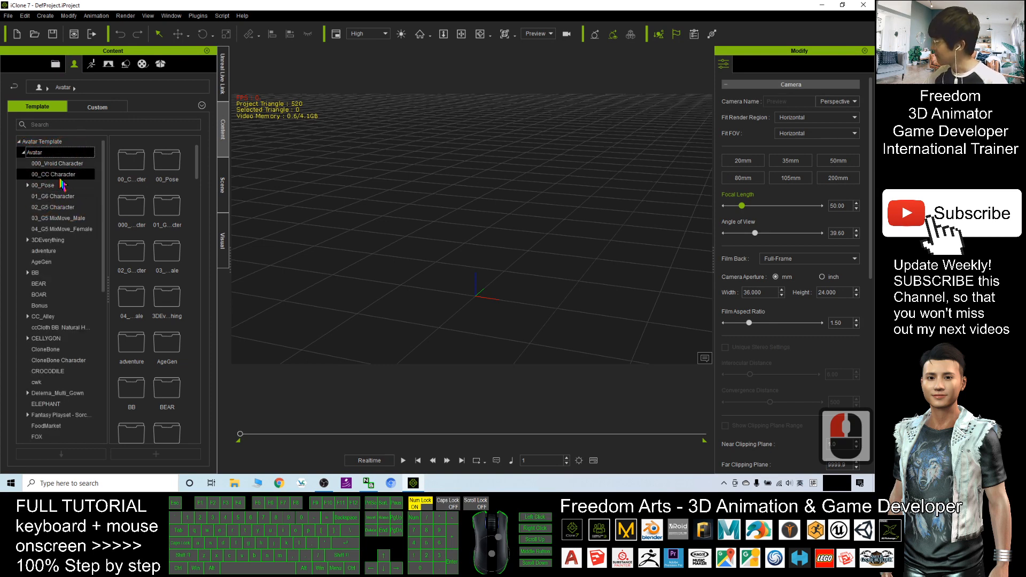
pyautogui.doubleClick(58, 163)
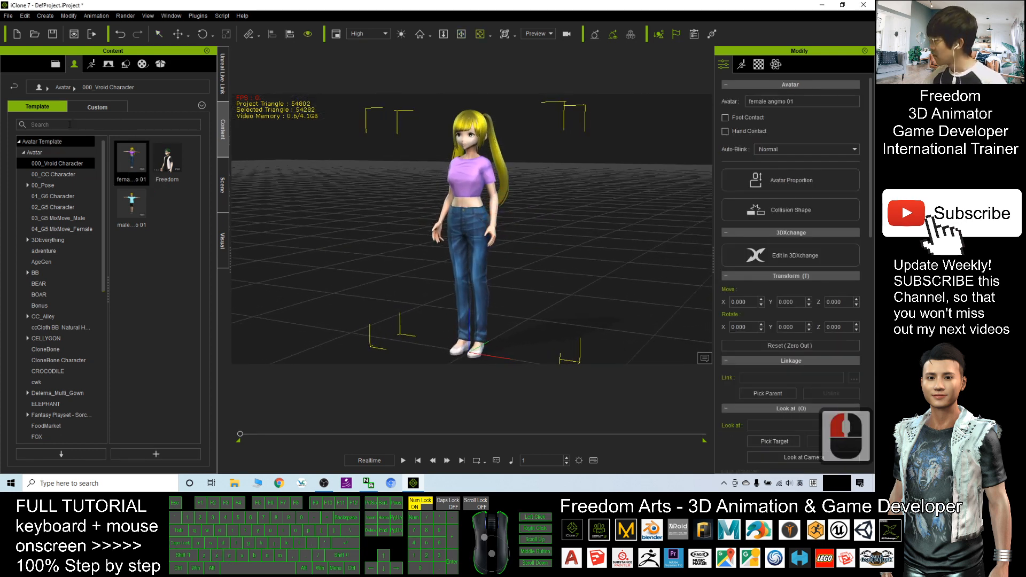
# - Apply Female Idle from Motion > 01_iClone7 Motion > 1.Idle to the avatar
pyautogui.click(87, 63)
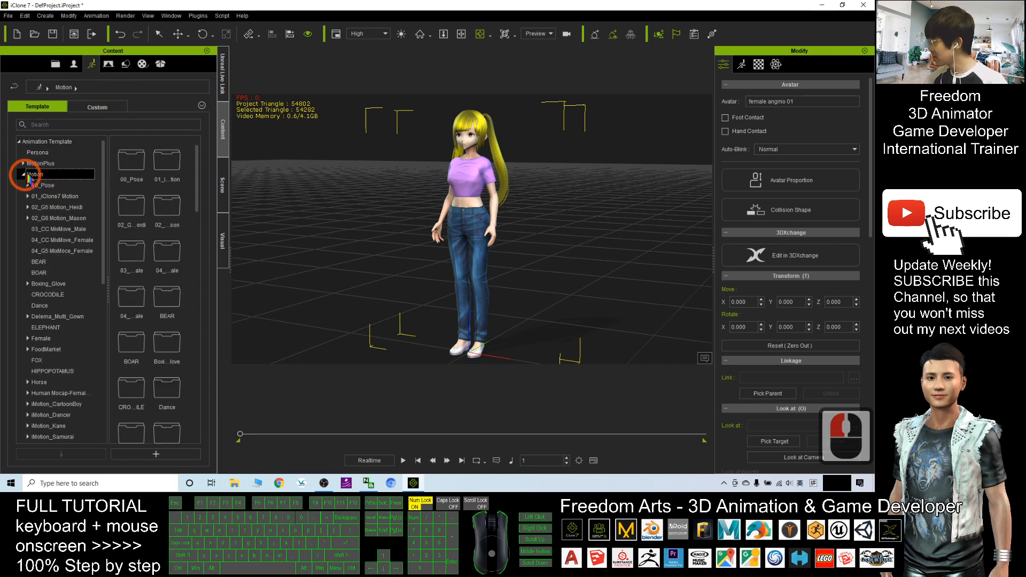
pyautogui.click(19, 174)
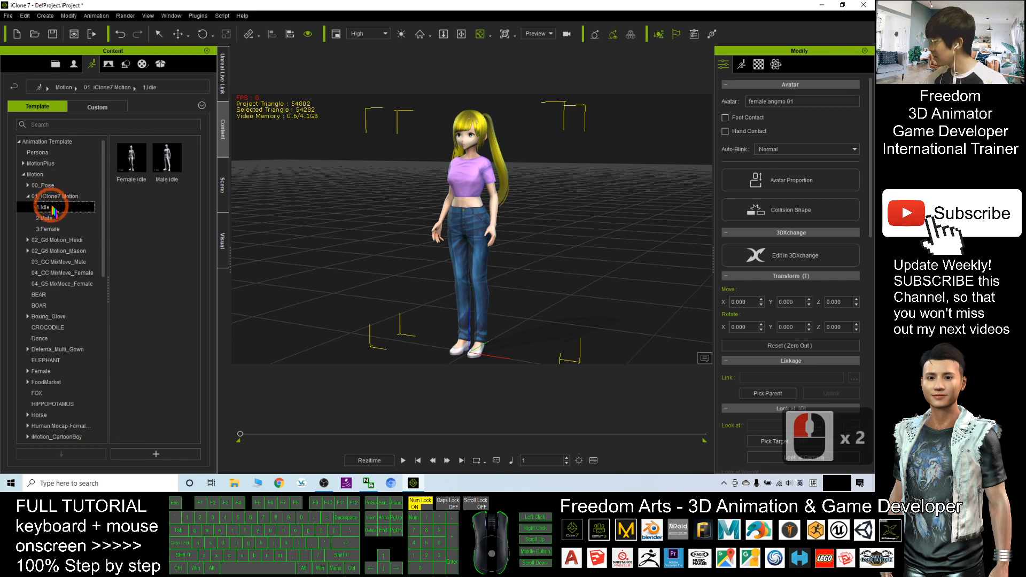
pyautogui.click(131, 157)
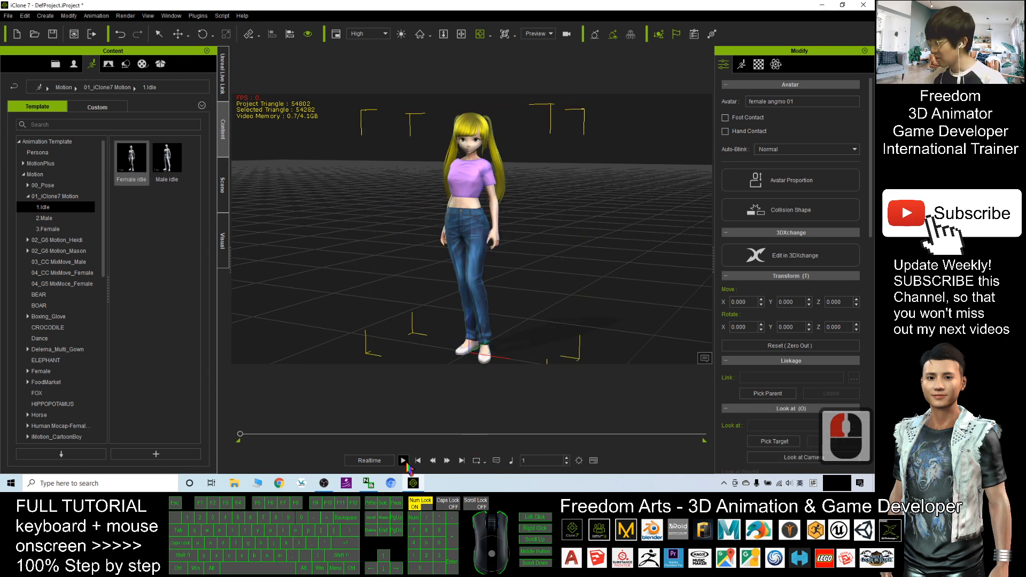
pyautogui.moveTo(593, 460)
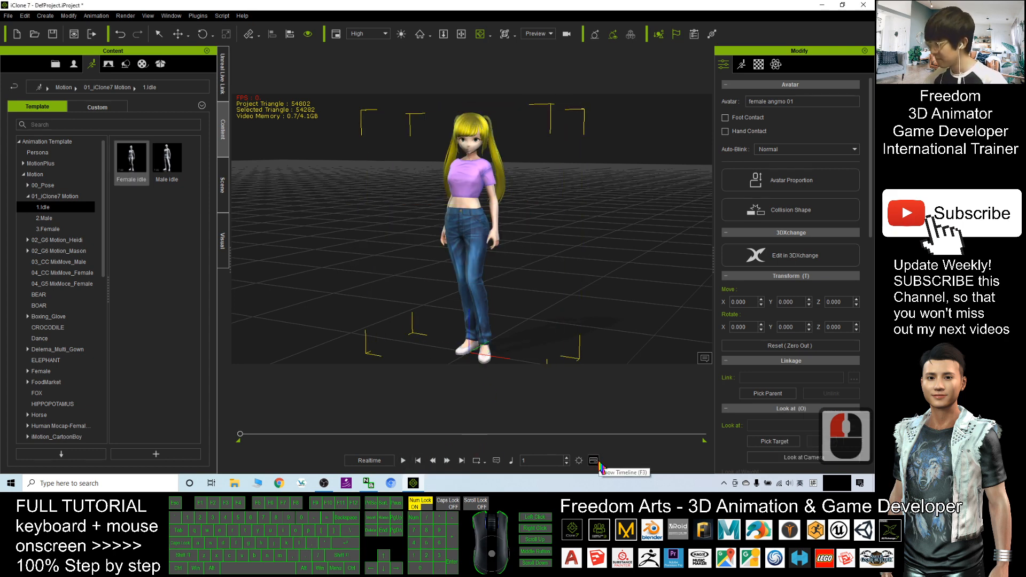
# - Show the timeline fitted to the full 1800 frames and scrub the playhead
pyautogui.click(594, 460)
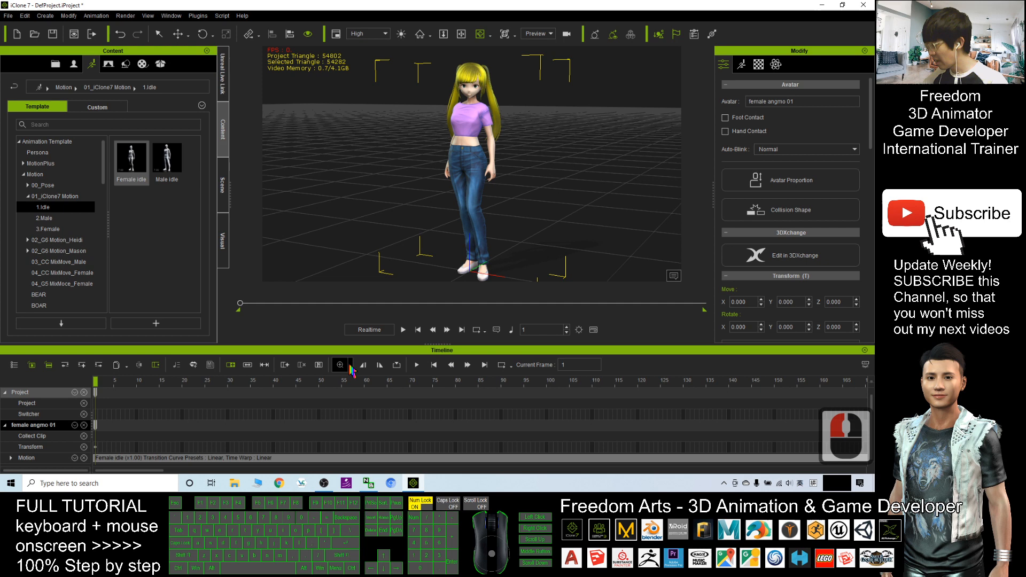
pyautogui.click(352, 365)
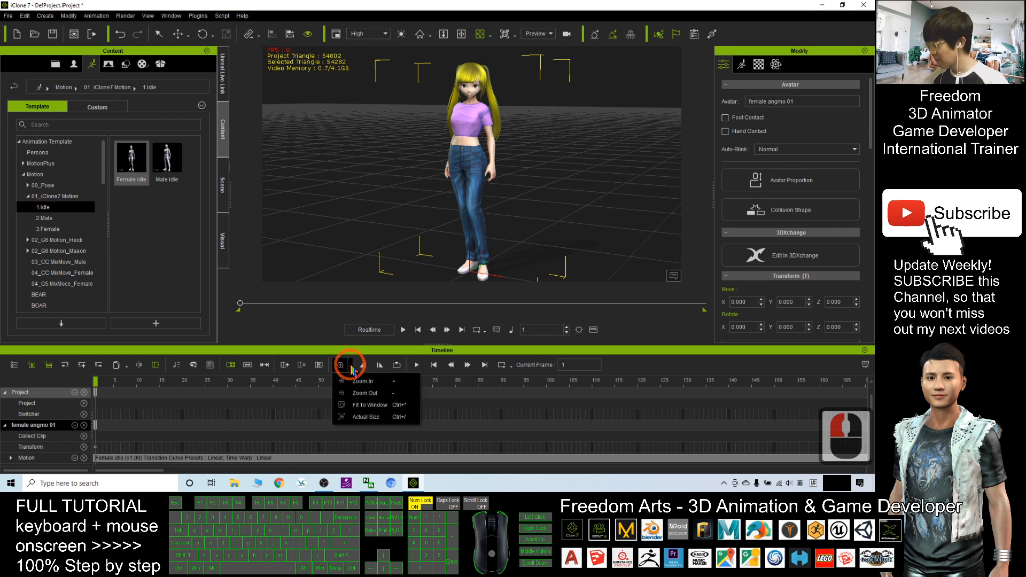
pyautogui.click(365, 404)
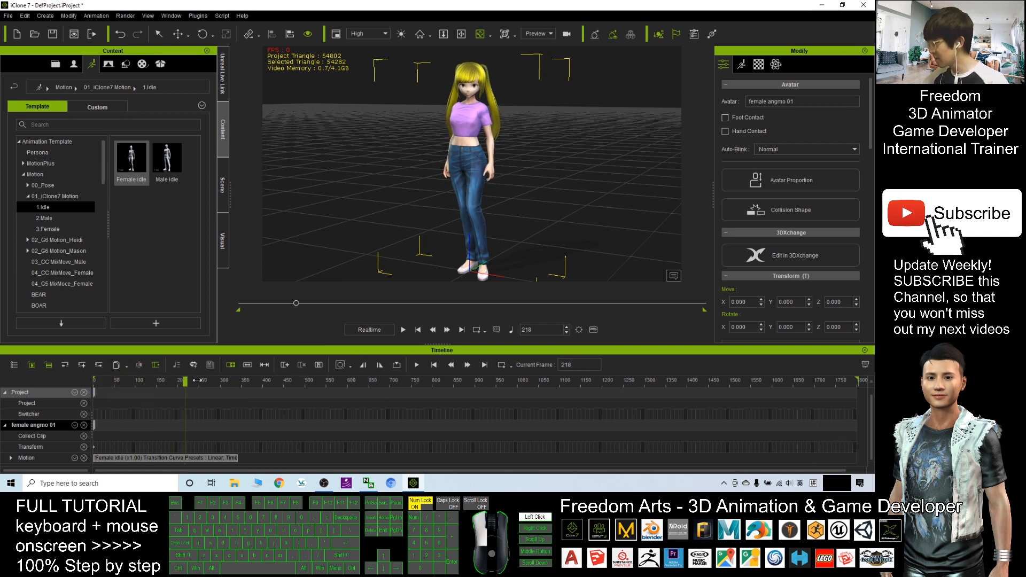
pyautogui.moveTo(185, 380); pyautogui.dragTo(239, 380)
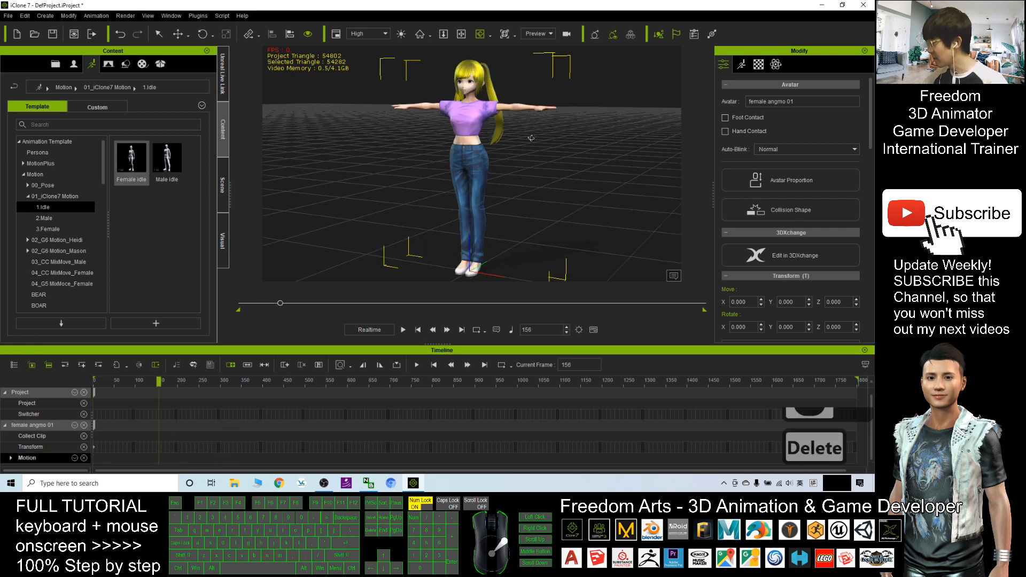
# - Drag Catwalk from 02_G6 Motion_Heidi > Perform onto the avatar and scrub to preview
pyautogui.click(57, 240)
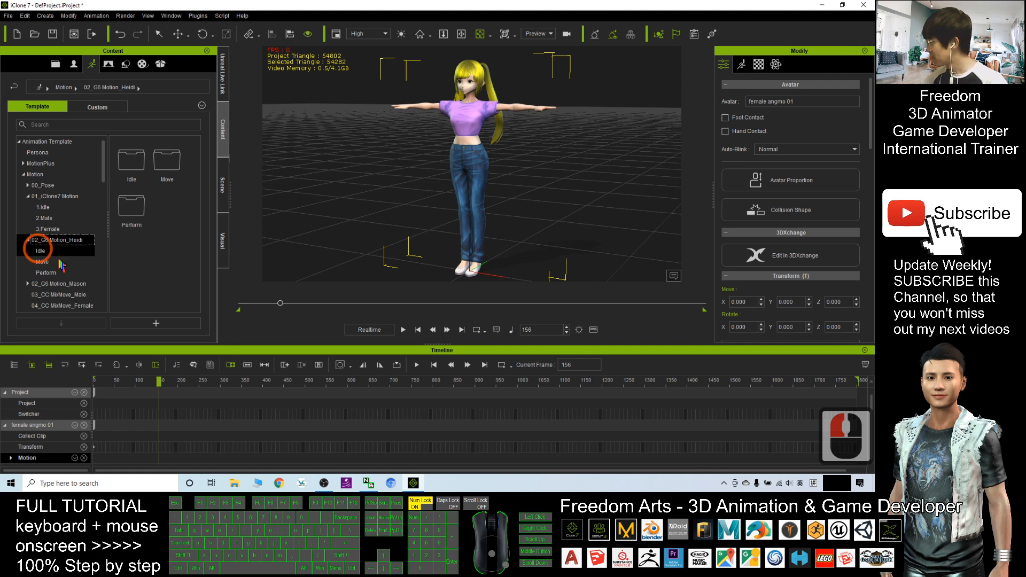
pyautogui.doubleClick(45, 272)
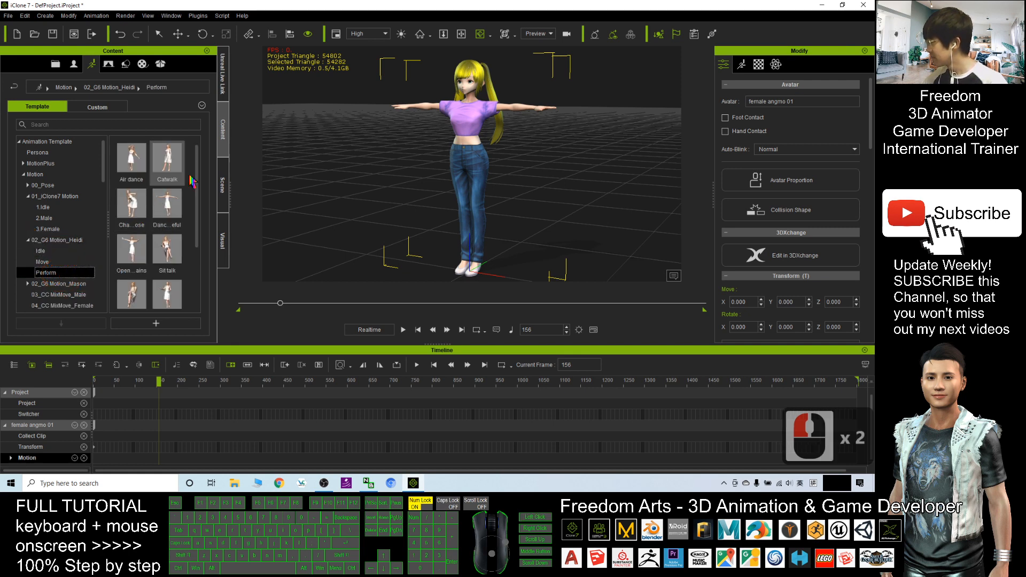
pyautogui.moveTo(168, 157); pyautogui.dragTo(461, 145)
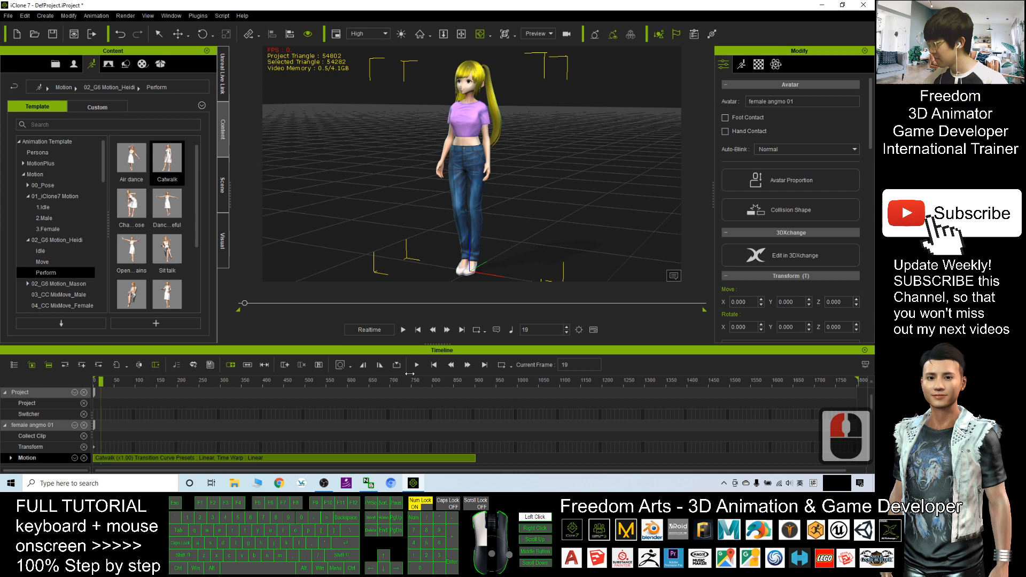
pyautogui.moveTo(243, 303); pyautogui.dragTo(476, 303)
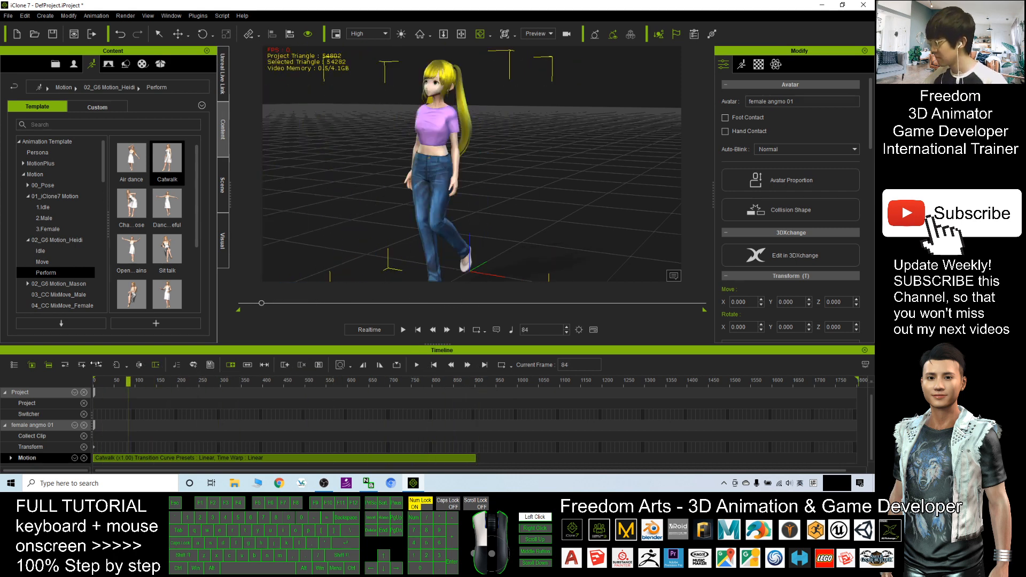
pyautogui.moveTo(261, 303); pyautogui.dragTo(422, 302)
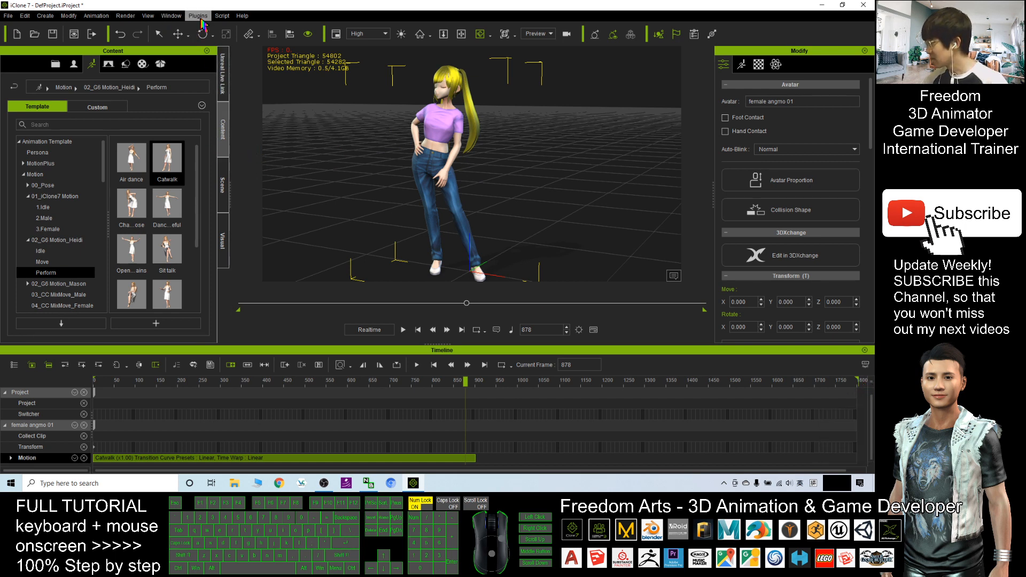
# - Set the project's Total Frames to 18000, keeping the Catwalk clip at the start
pyautogui.click(146, 16)
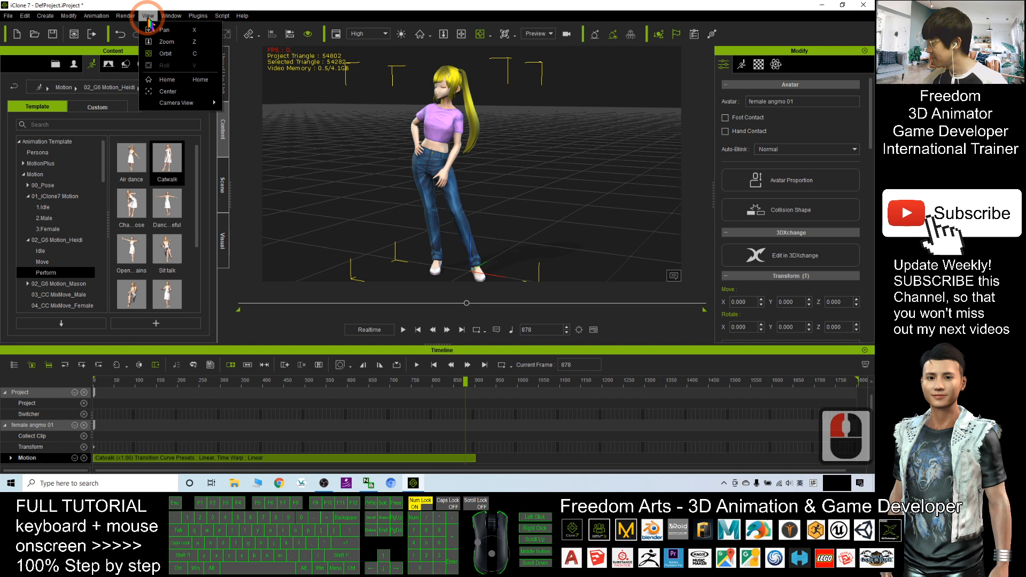
pyautogui.click(176, 16)
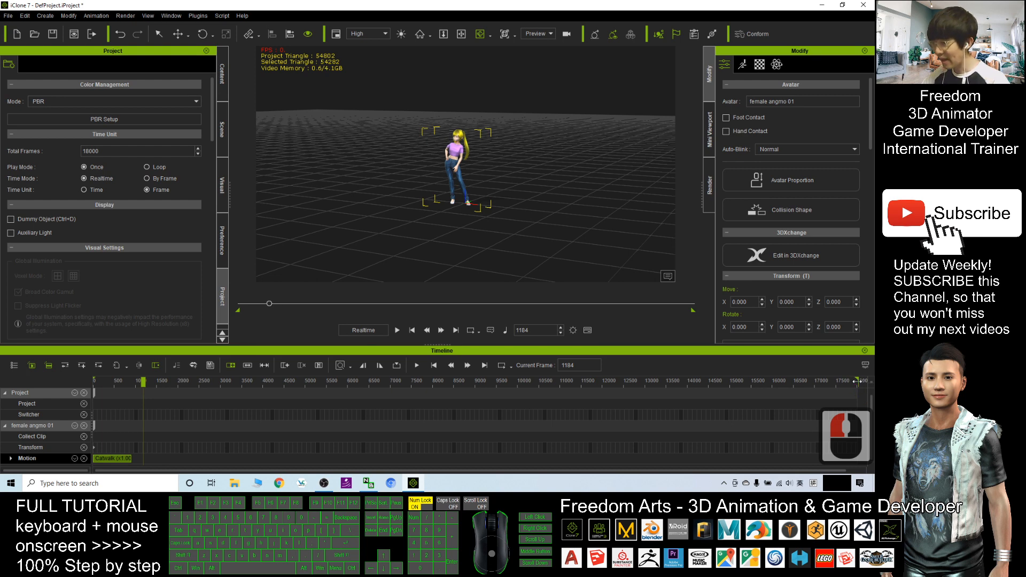
# - Loop the Catwalk clip to about frame 9,500, scrub it, and play from frame 1
pyautogui.click(118, 463)
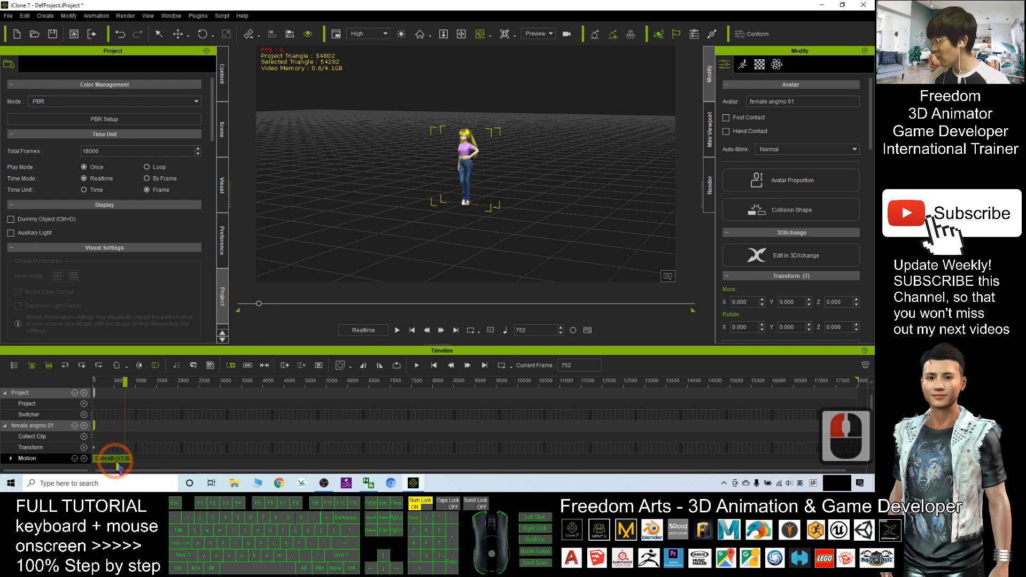
pyautogui.moveTo(127, 381); pyautogui.dragTo(111, 381)
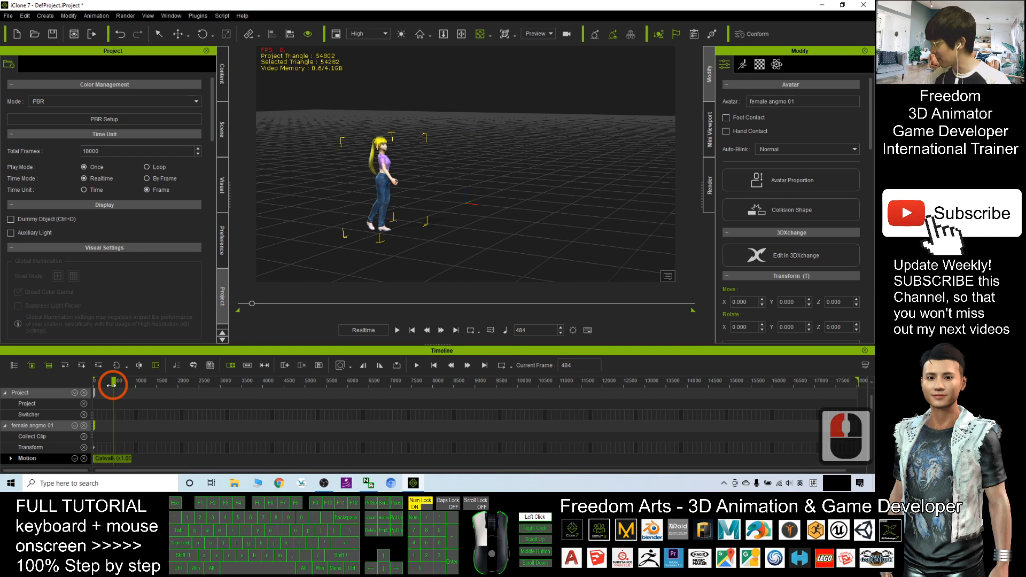
pyautogui.moveTo(113, 382); pyautogui.dragTo(119, 382)
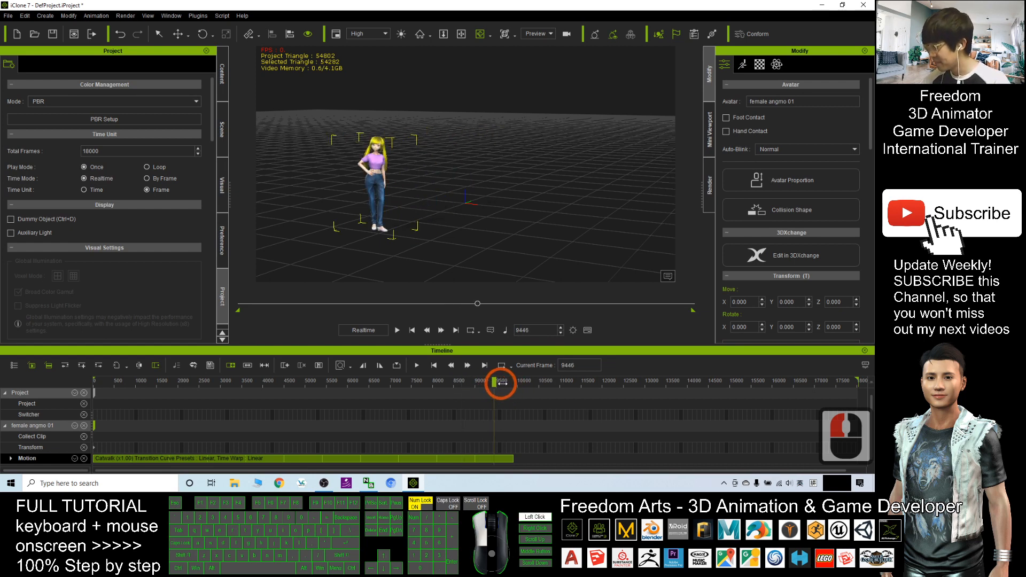
pyautogui.moveTo(499, 380); pyautogui.dragTo(286, 380)
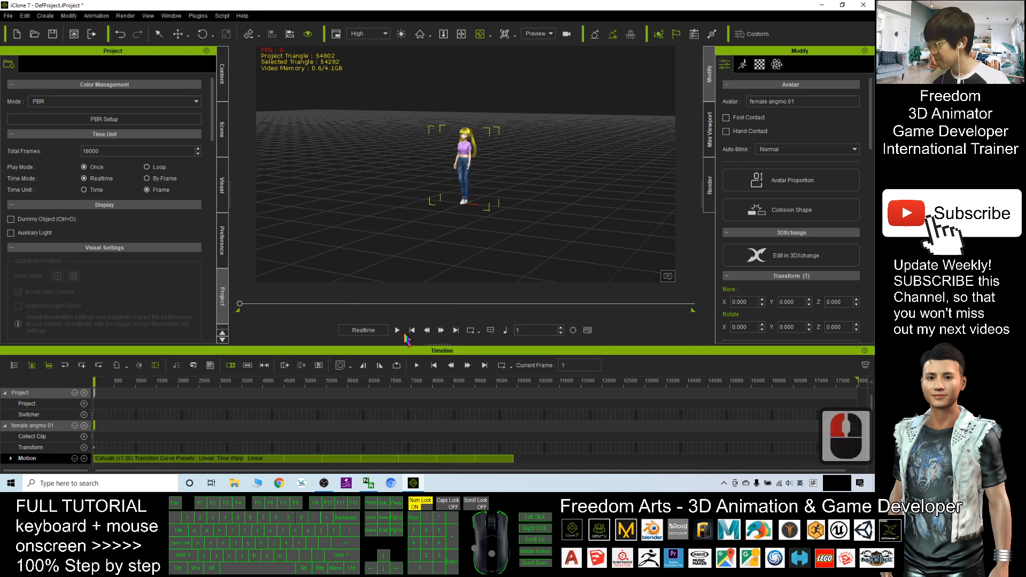
pyautogui.click(396, 330)
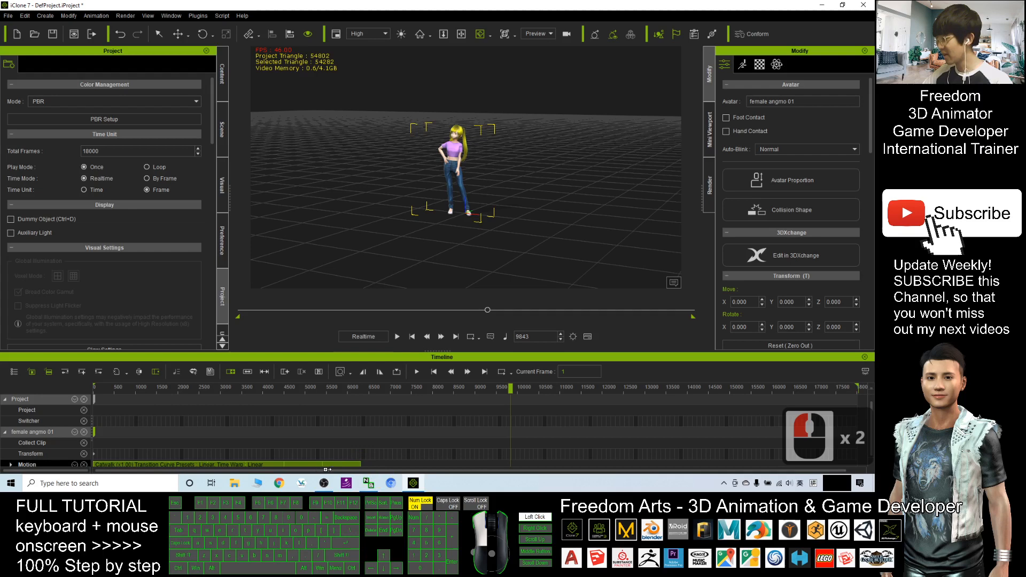
# - Stop playback and scrub the walk back to around frame 4,900
pyautogui.click(288, 389)
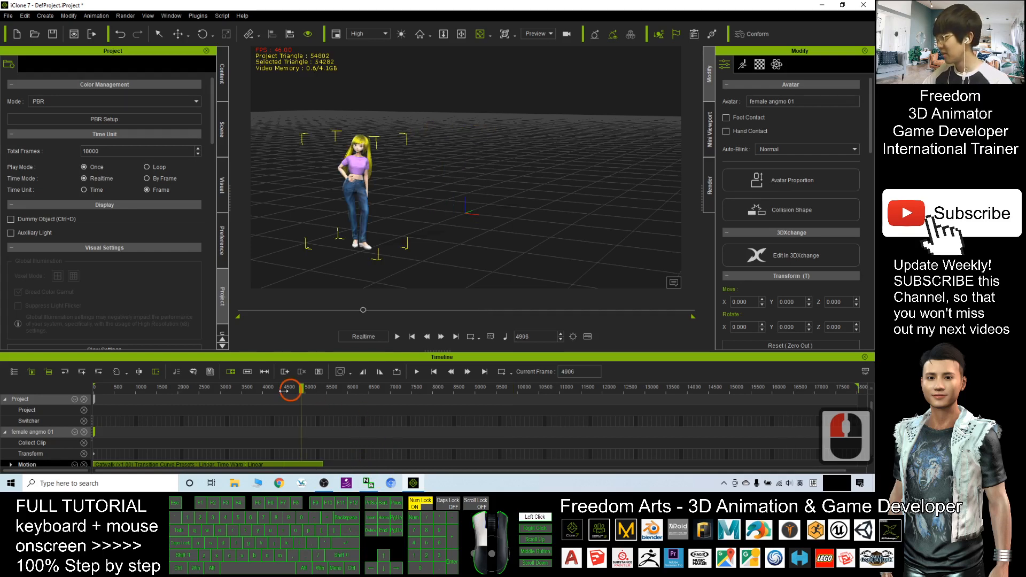
pyautogui.moveTo(290, 388); pyautogui.dragTo(227, 388)
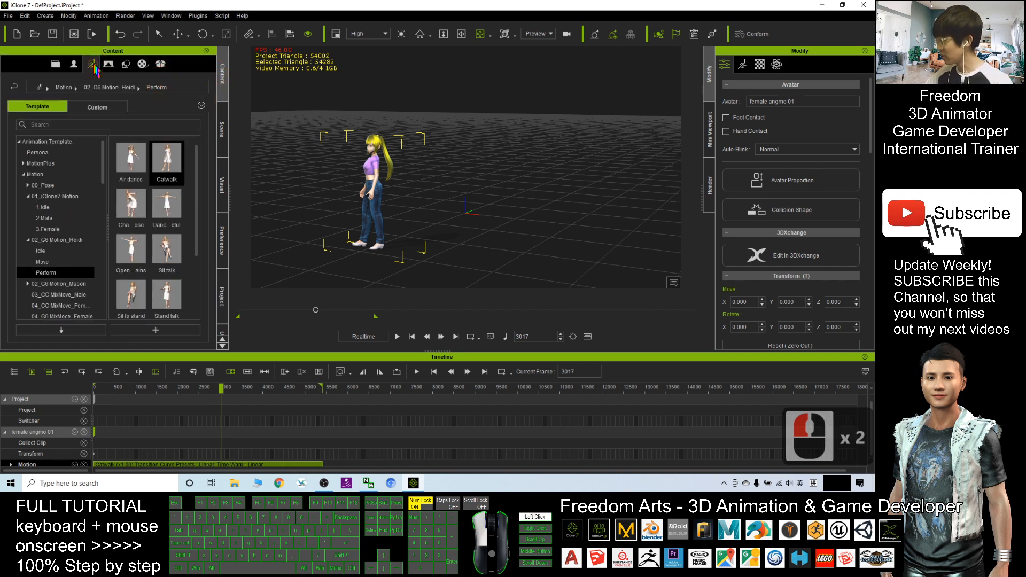
# - Add the looped walk to the Custom Motion folder as 'Catwalk loop'
pyautogui.click(98, 106)
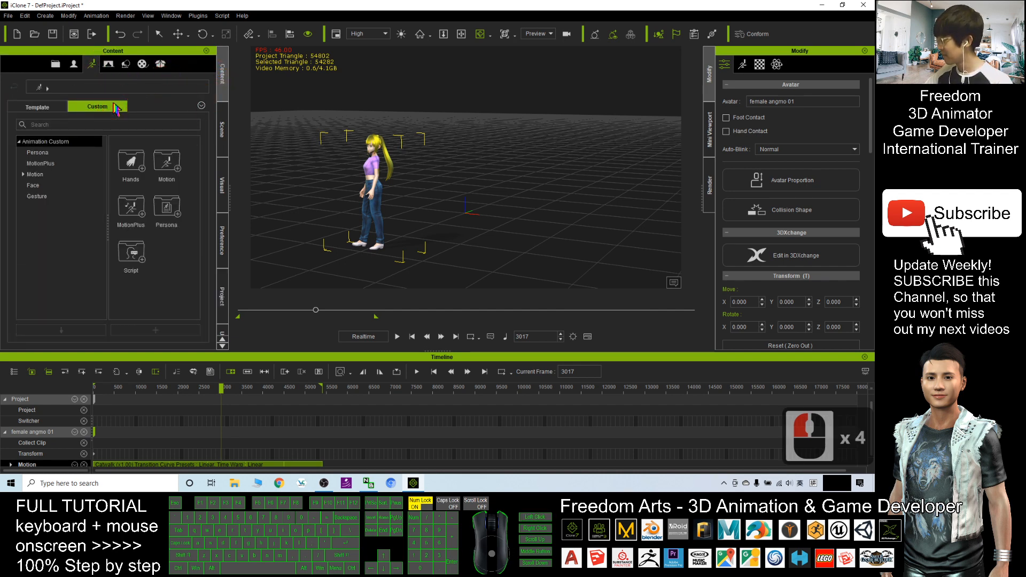
pyautogui.click(35, 174)
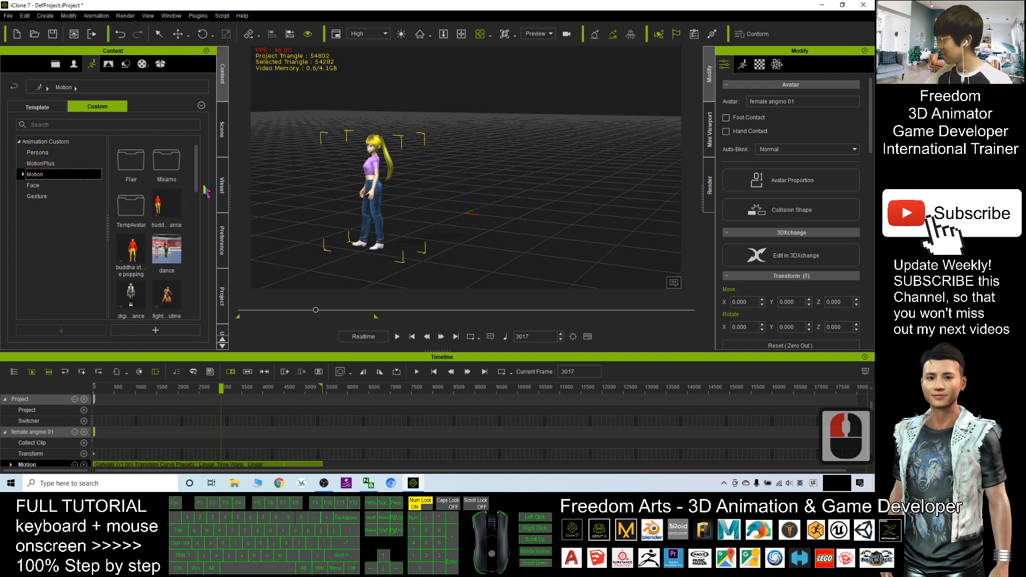
pyautogui.scroll(-3)
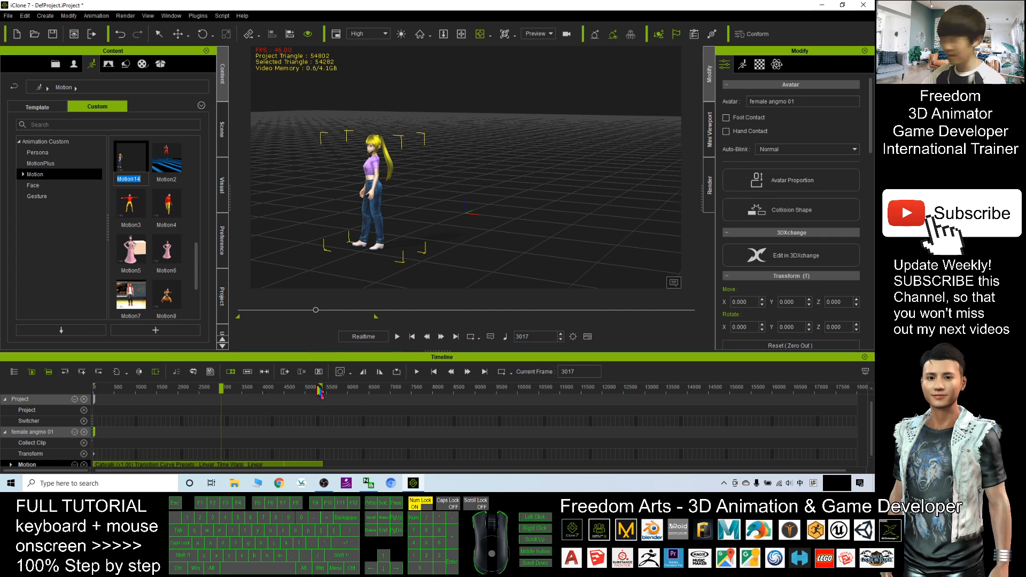
pyautogui.write('Catw...loop')
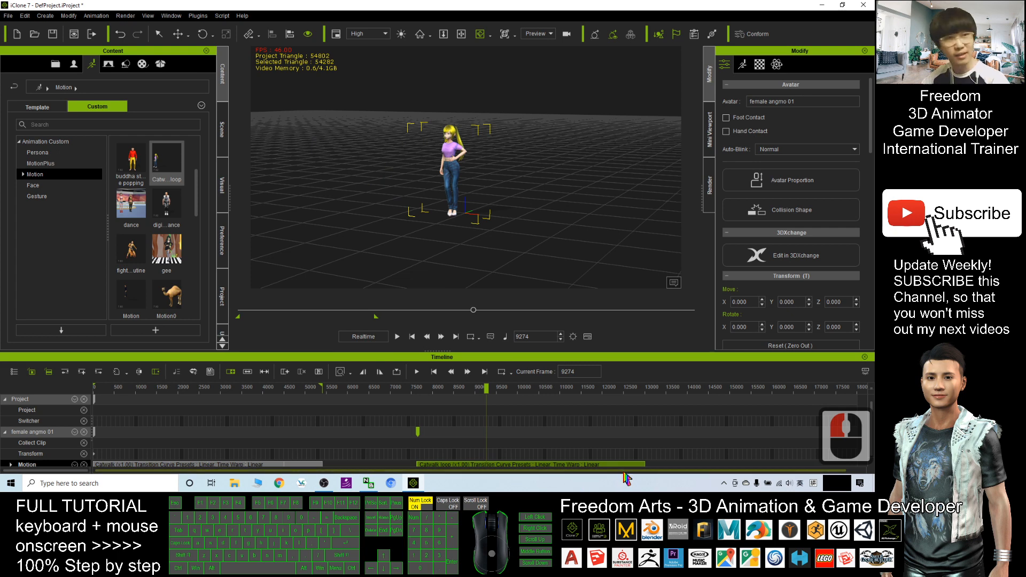
# - Move the Catwalk loop clip to follow the first walk clip and preview it
pyautogui.click(454, 465)
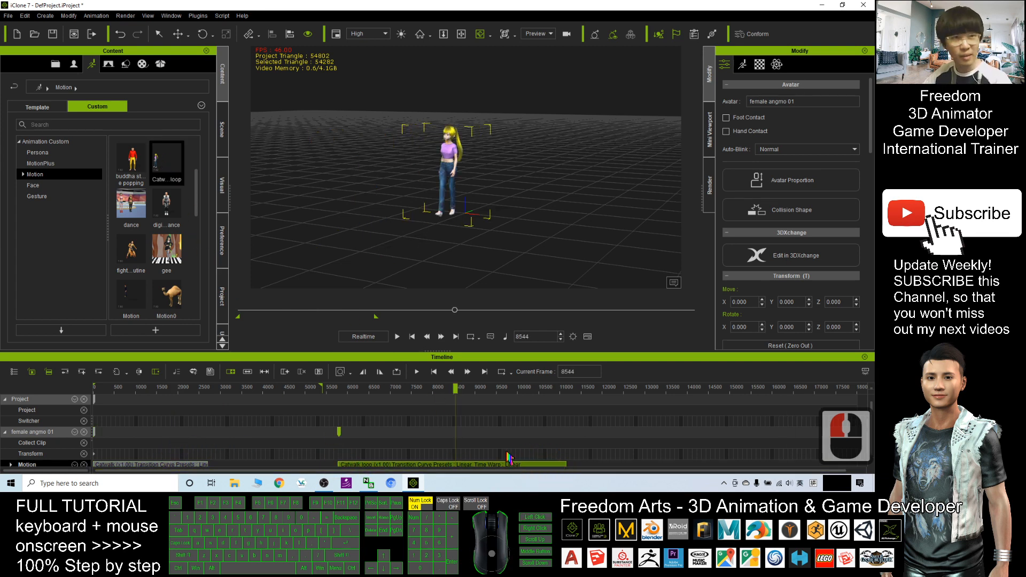
pyautogui.click(540, 478)
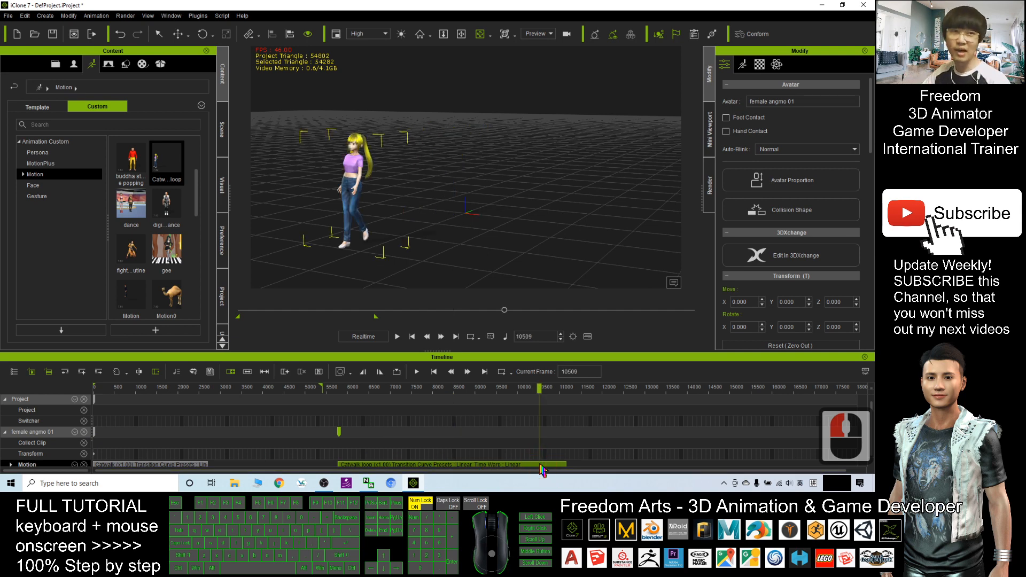
pyautogui.moveTo(390, 352)
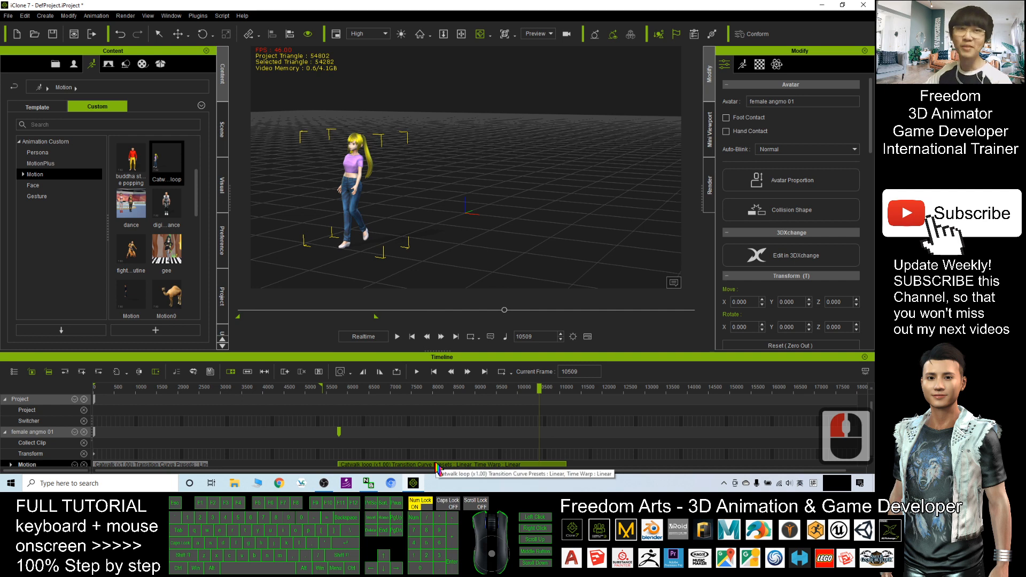
pyautogui.click(436, 465)
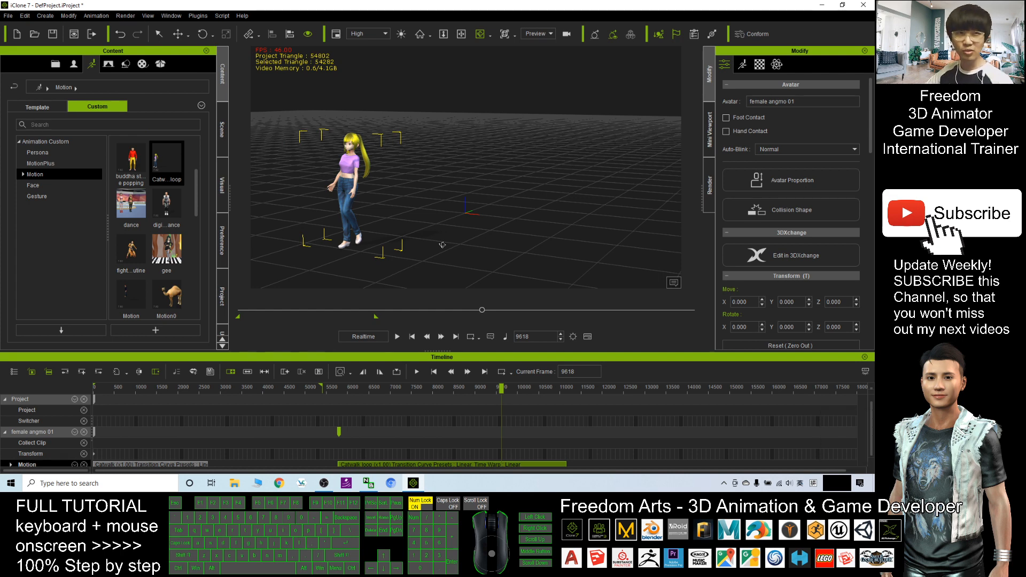
pyautogui.moveTo(414, 226)
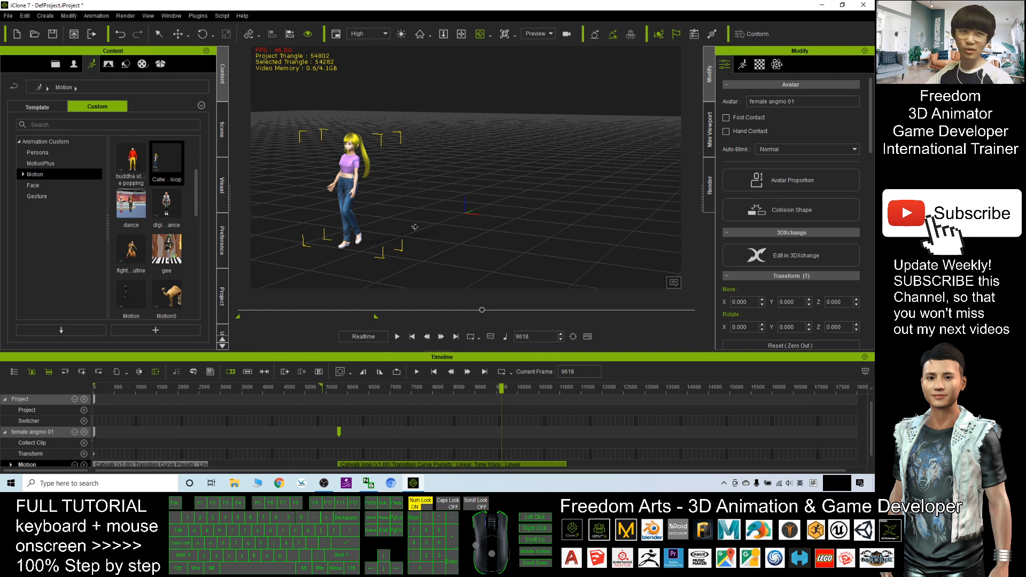
pyautogui.moveTo(374, 213)
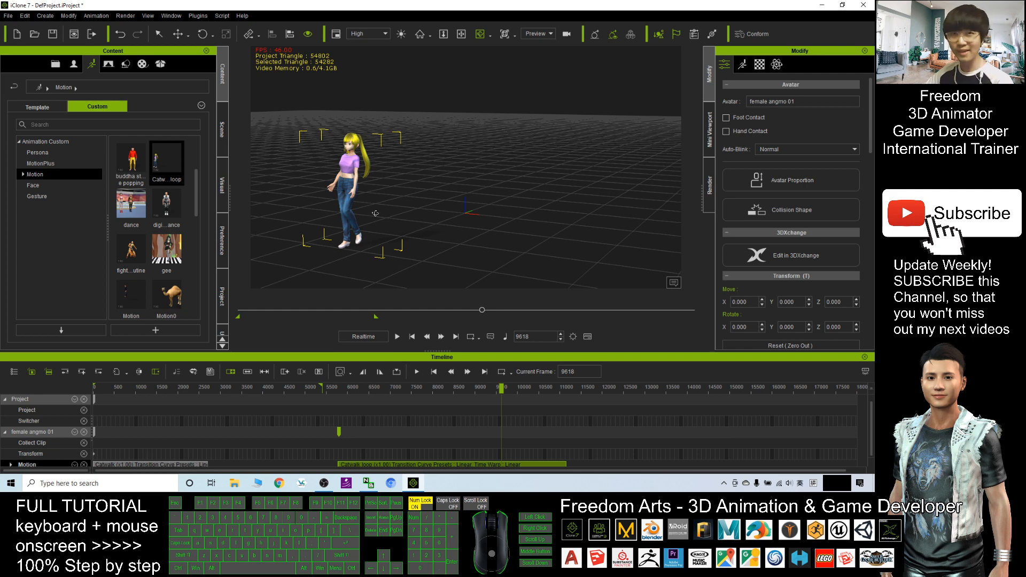